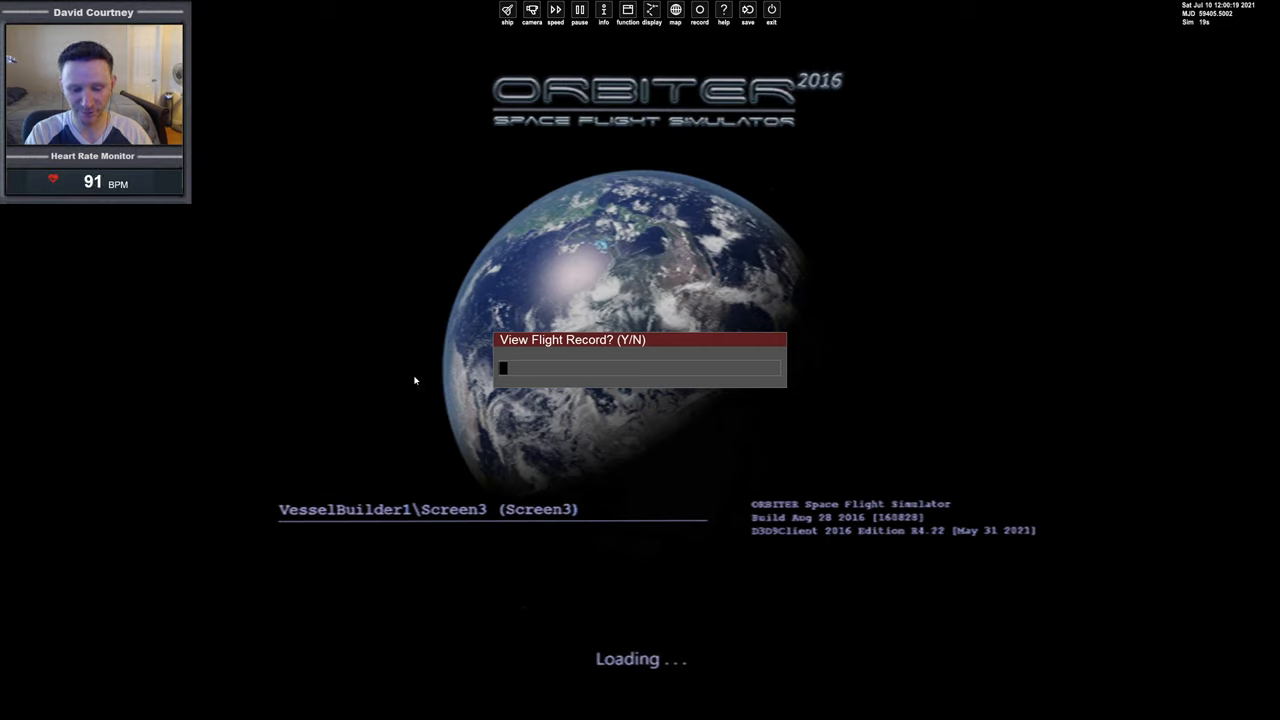
Decline viewing the flight record so the lunar lander scenario loads into the cockpit
{"action": "key", "text": "n"}
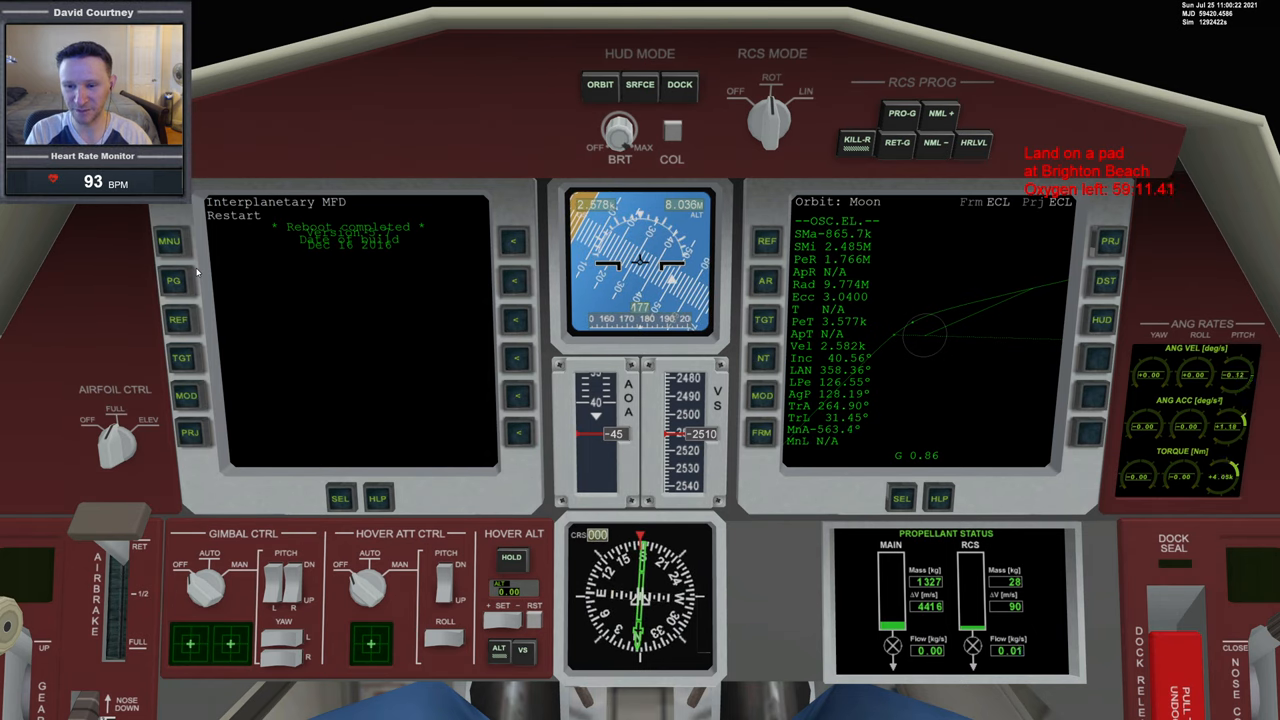
{"action": "mouse_move", "coordinate": [219, 278]}
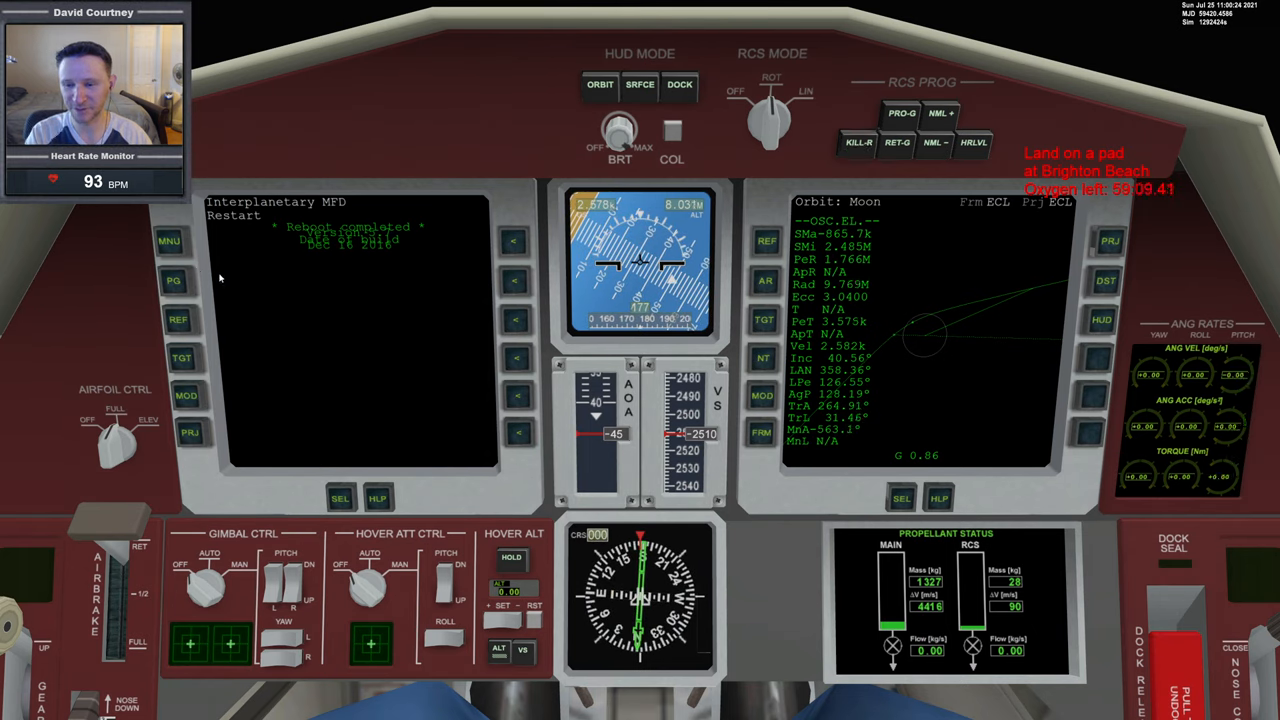
Set the left MFD to BaseApproach with target altitude -2.566k and angle near 0°
{"action": "left_click", "coordinate": [181, 241]}
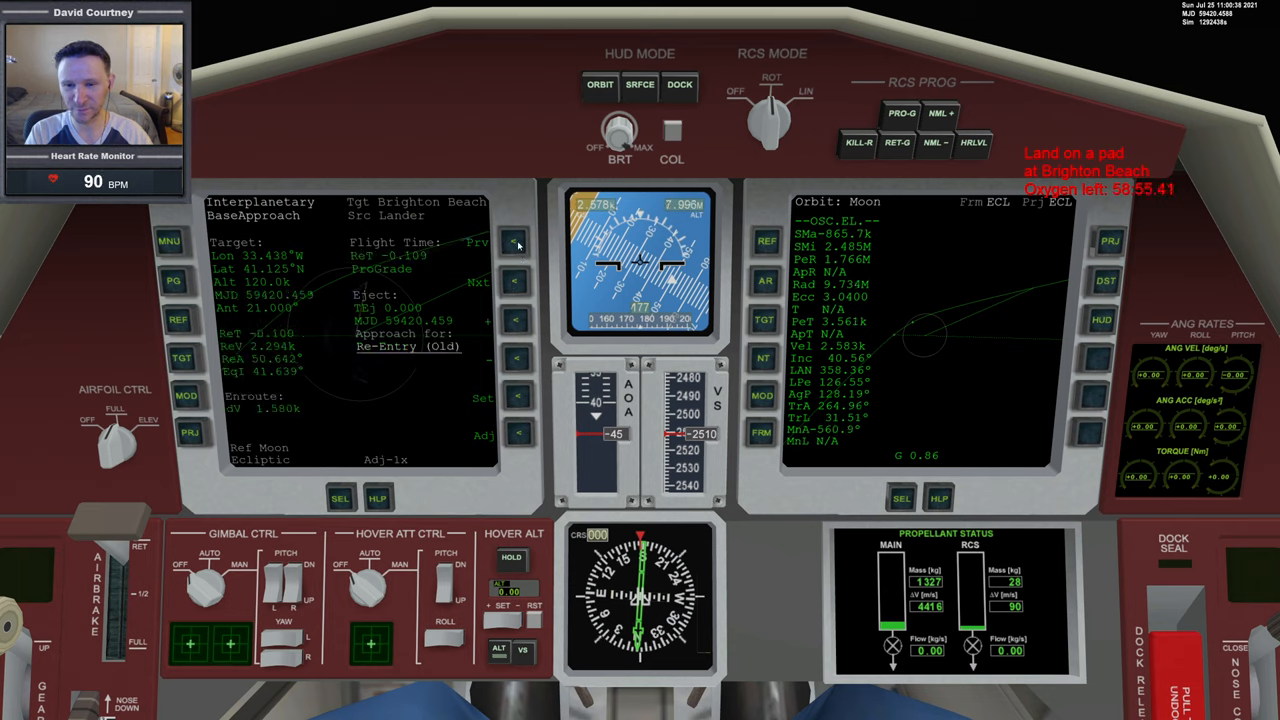
{"action": "left_click", "coordinate": [512, 397]}
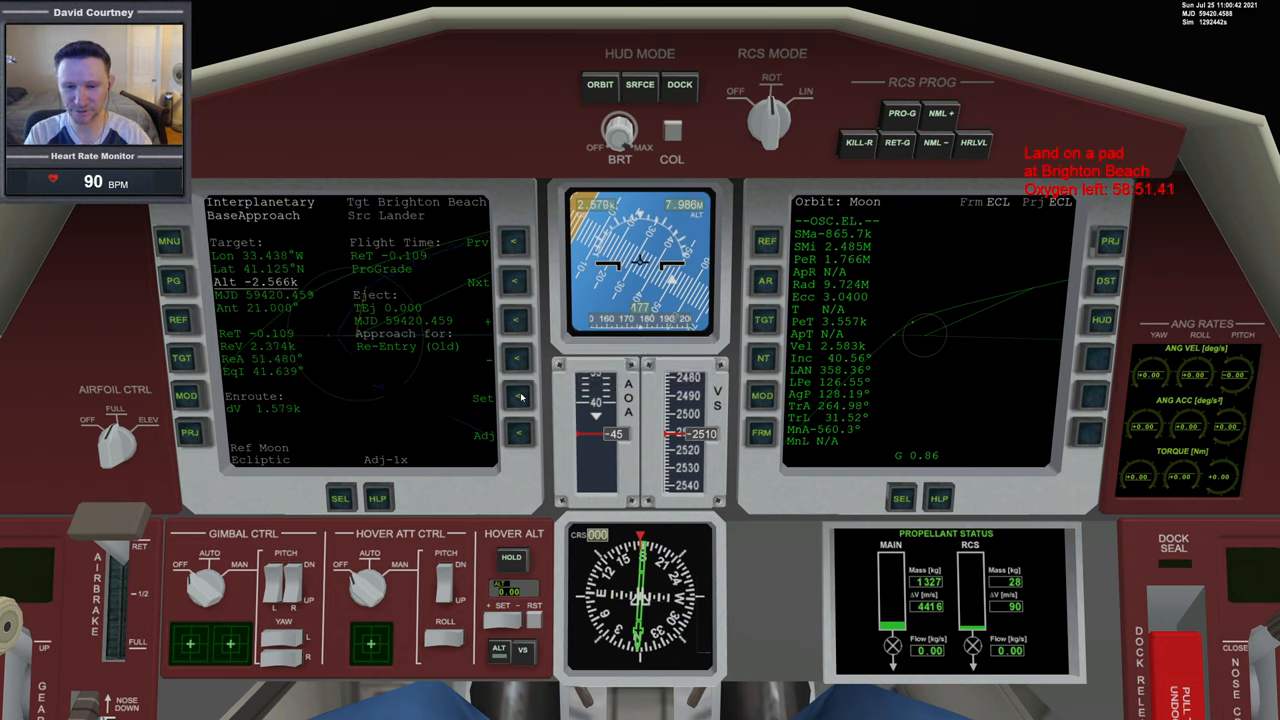
{"action": "left_click", "coordinate": [517, 398]}
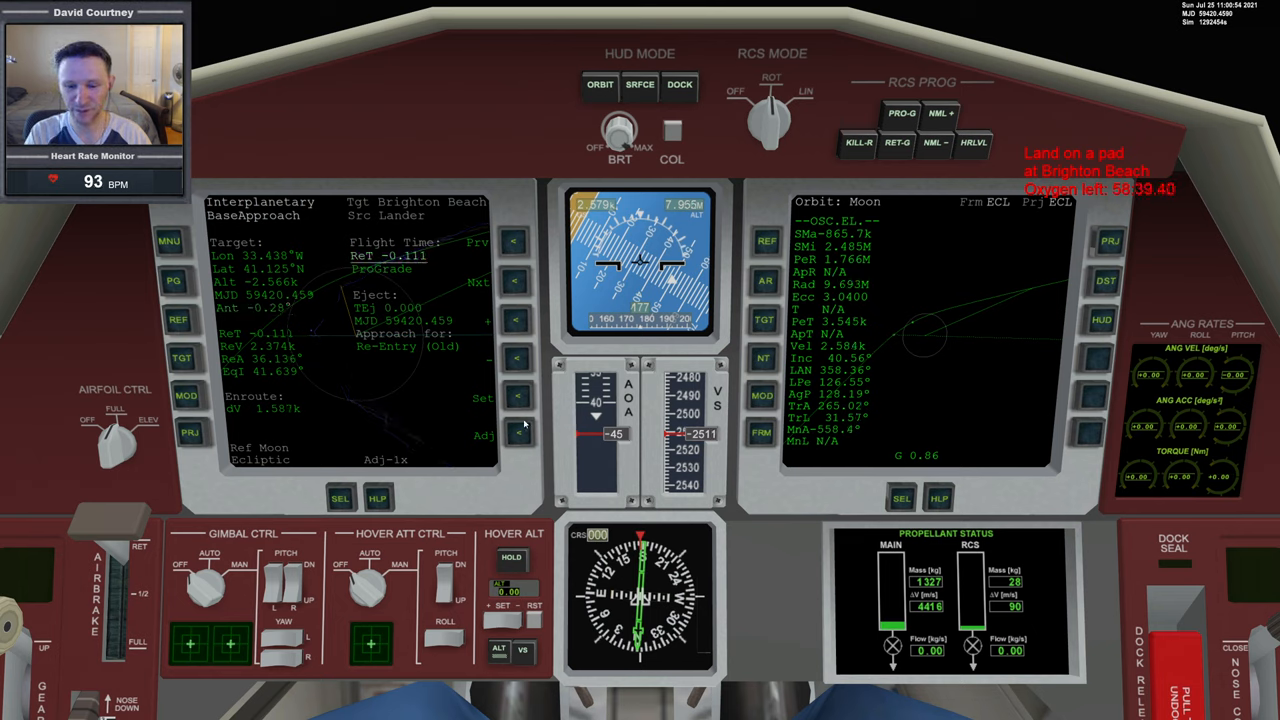
{"action": "left_click", "coordinate": [518, 398]}
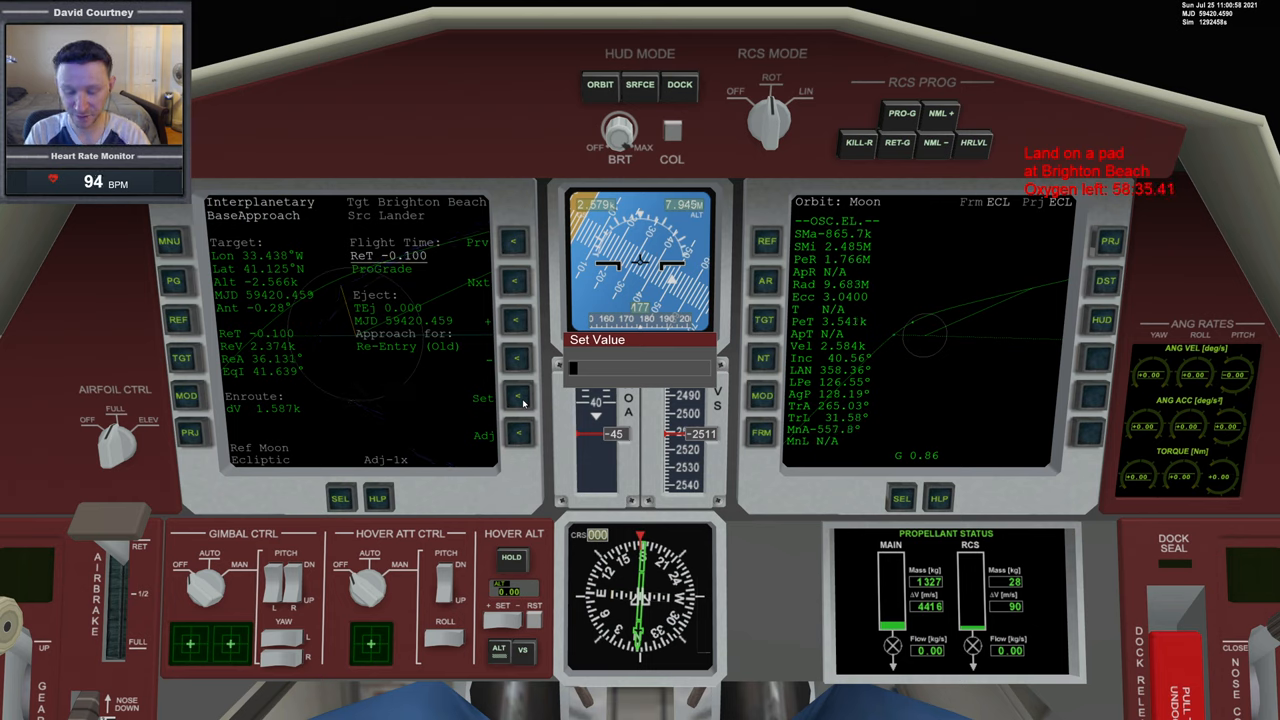
Try flight times 3100, 2900 and 3000 s, comparing the Enroute dV for each
{"action": "type", "text": "3100"}
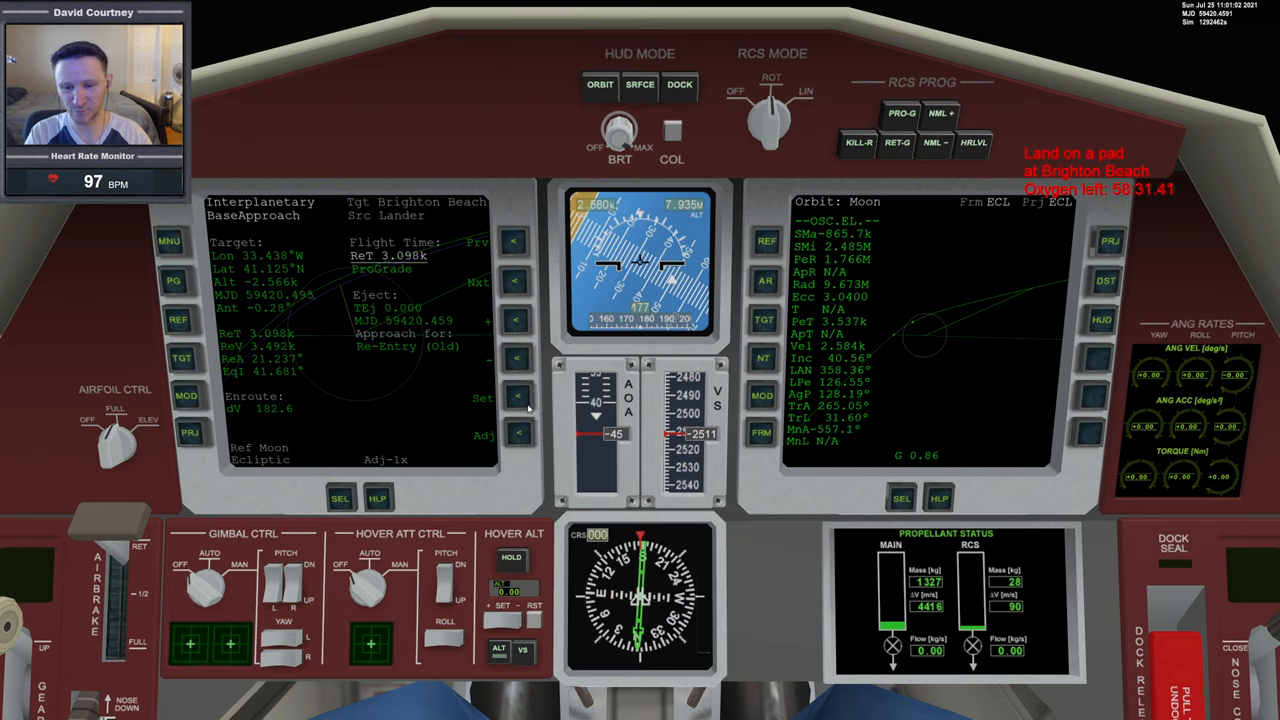
{"action": "left_click", "coordinate": [517, 401]}
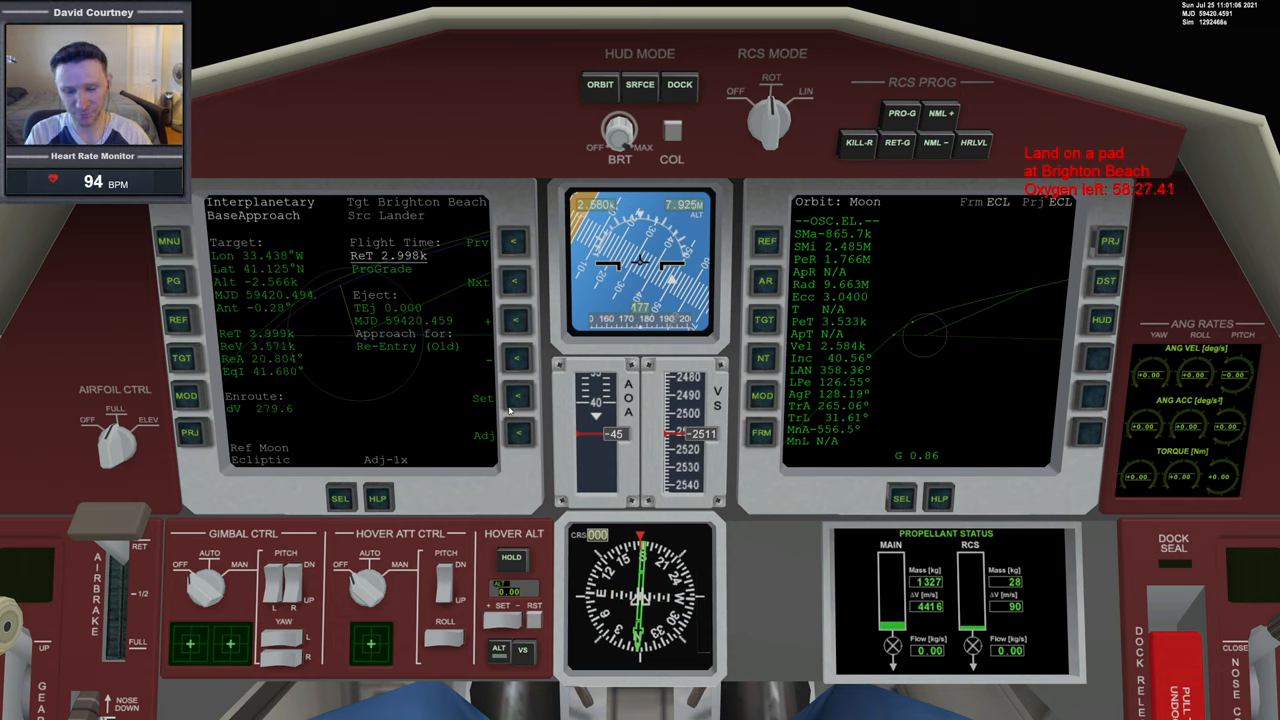
{"action": "left_click", "coordinate": [518, 397]}
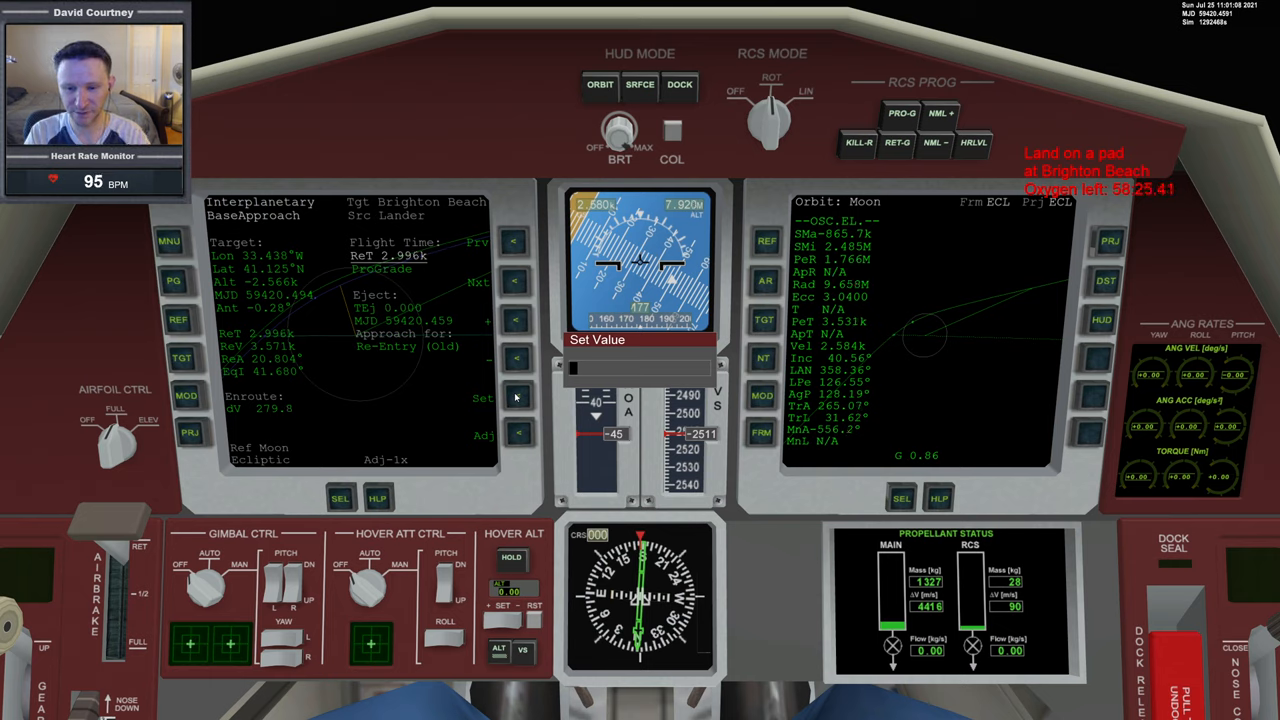
{"action": "type", "text": "2900"}
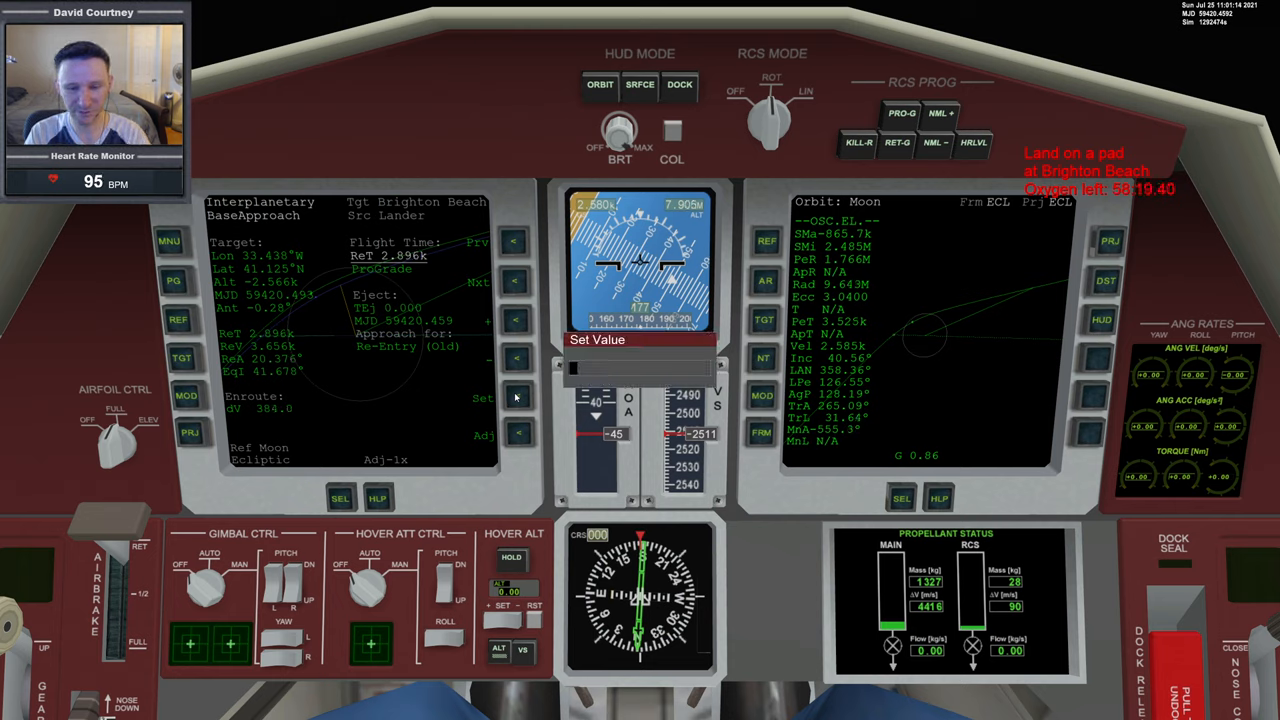
{"action": "type", "text": "3000"}
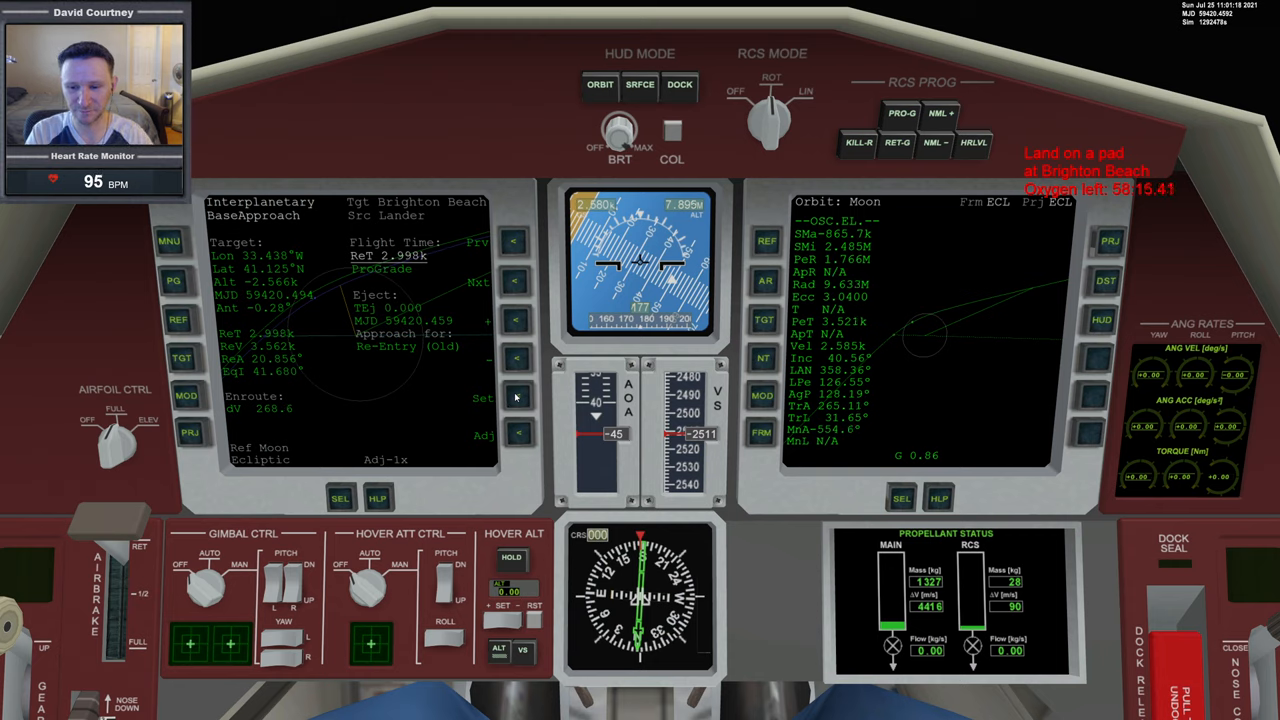
{"action": "left_click", "coordinate": [518, 397]}
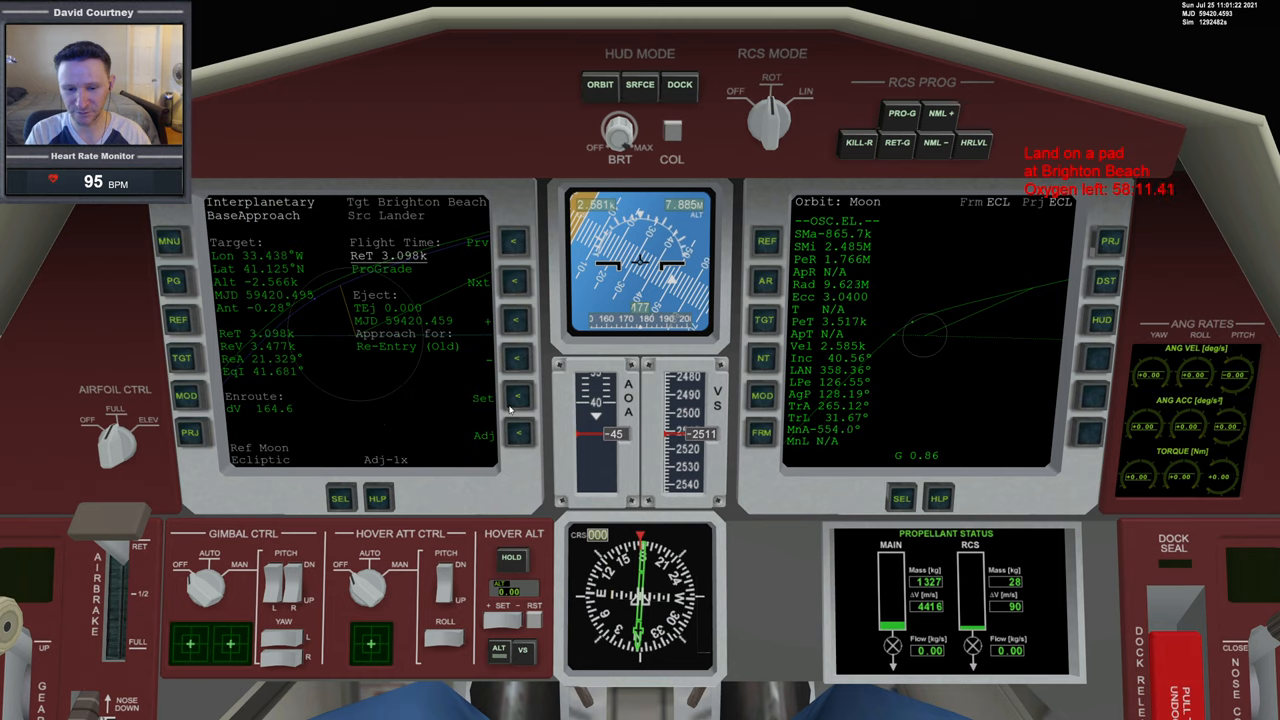
{"action": "left_click", "coordinate": [517, 400]}
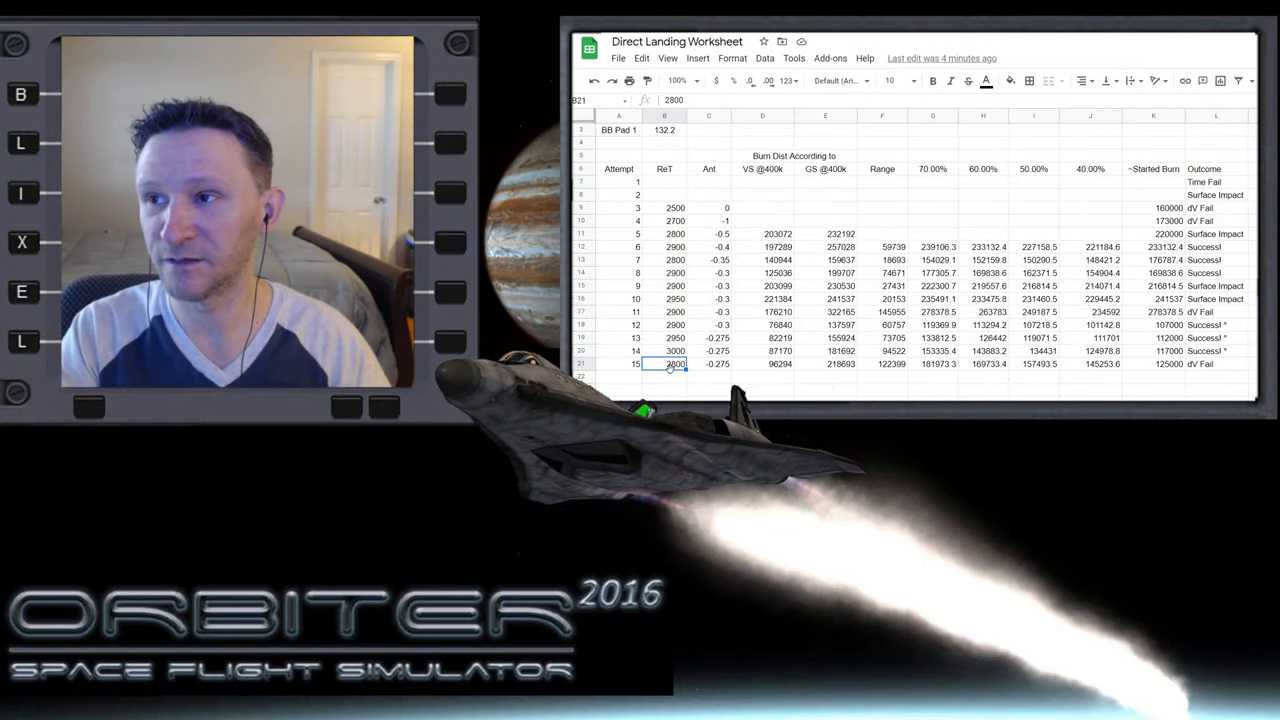
Enter ReT 3000 and Ant -0.275 for attempt 16 in row 22
{"action": "left_click", "coordinate": [664, 376]}
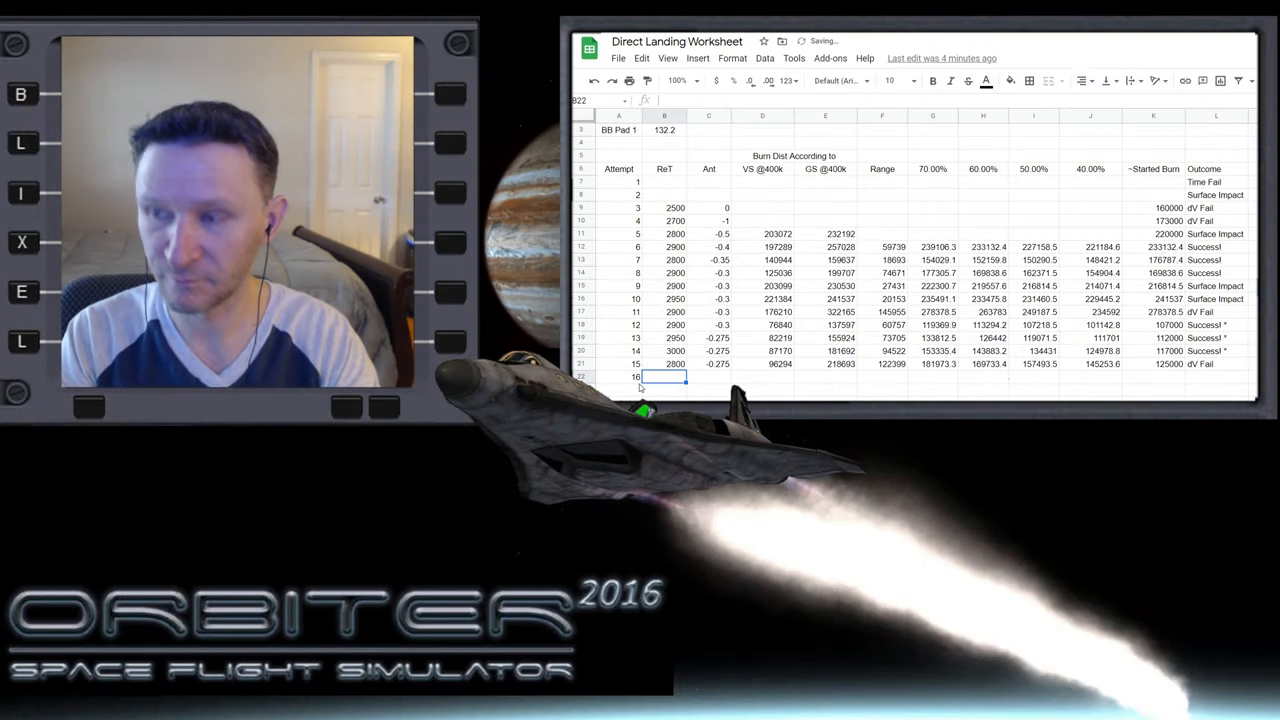
{"action": "type", "text": "3000"}
{"action": "left_click", "coordinate": [709, 377]}
{"action": "type", "text": "-0.275"}
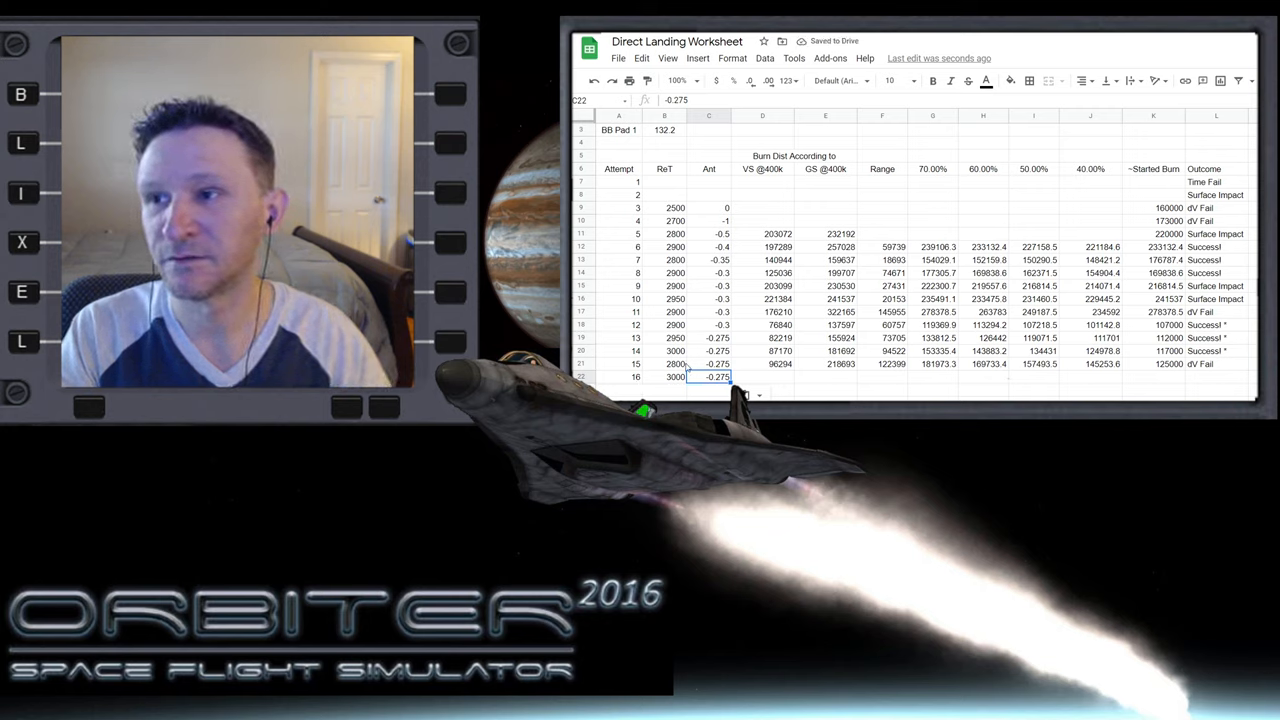
{"action": "left_click", "coordinate": [664, 351]}
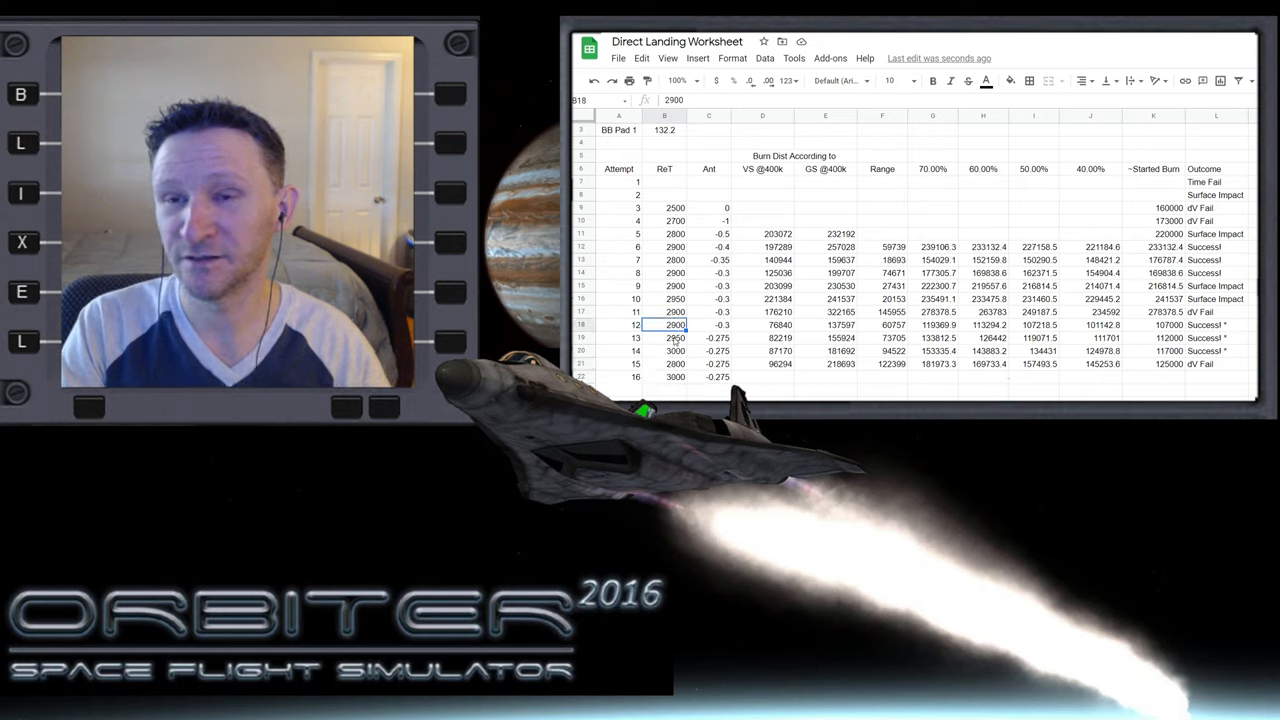
Review the ReT values used in earlier attempts 12, 13, 4 and 3
{"action": "left_click", "coordinate": [665, 337]}
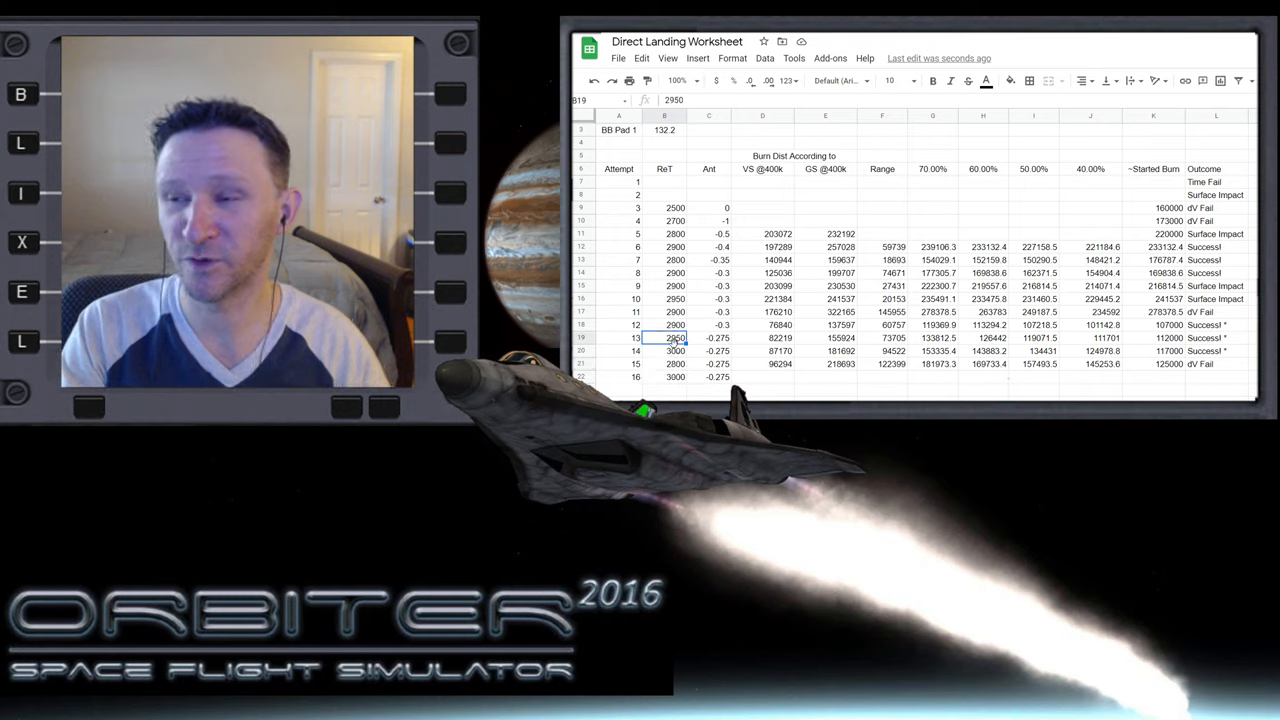
{"action": "left_click", "coordinate": [665, 351]}
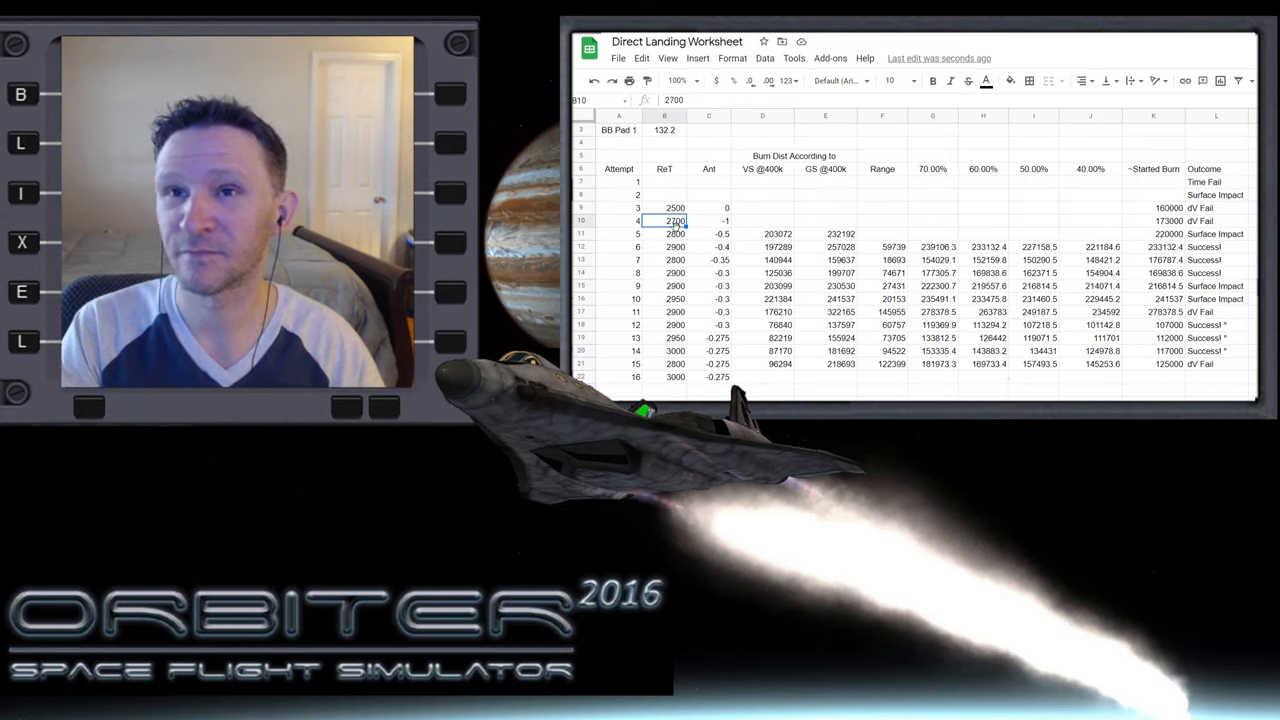
{"action": "left_click", "coordinate": [664, 208]}
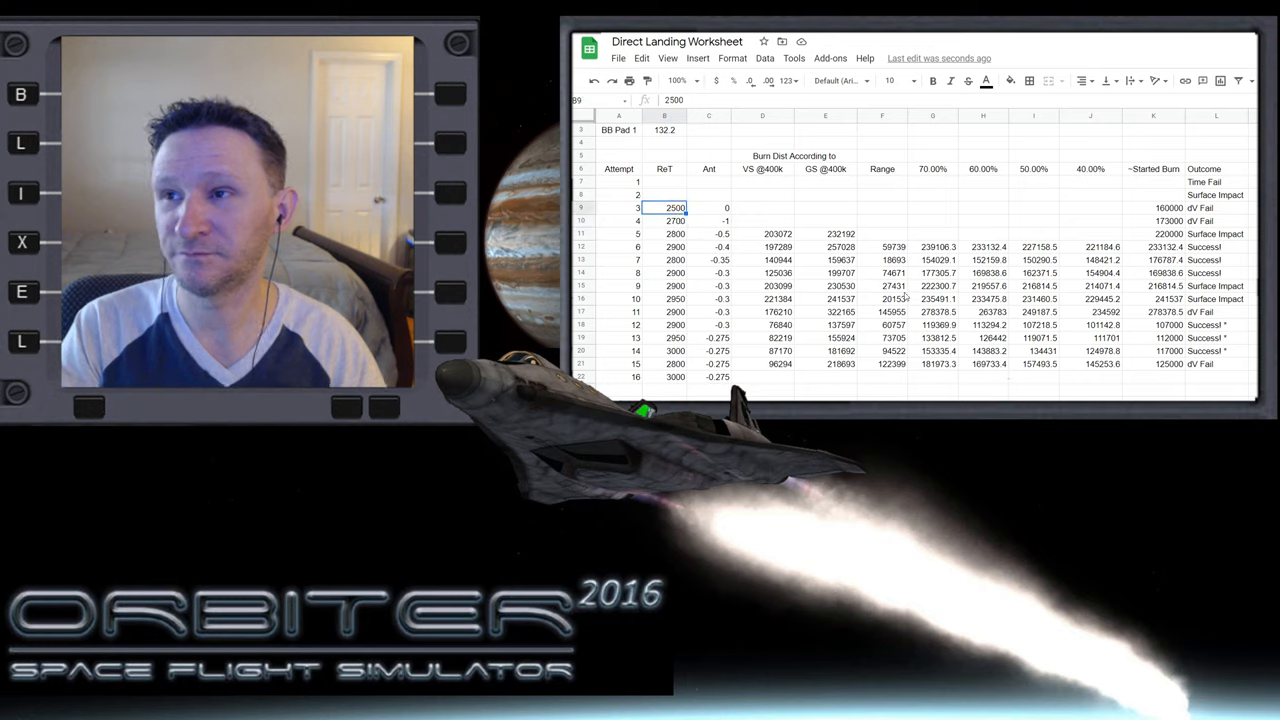
{"action": "left_click", "coordinate": [665, 299]}
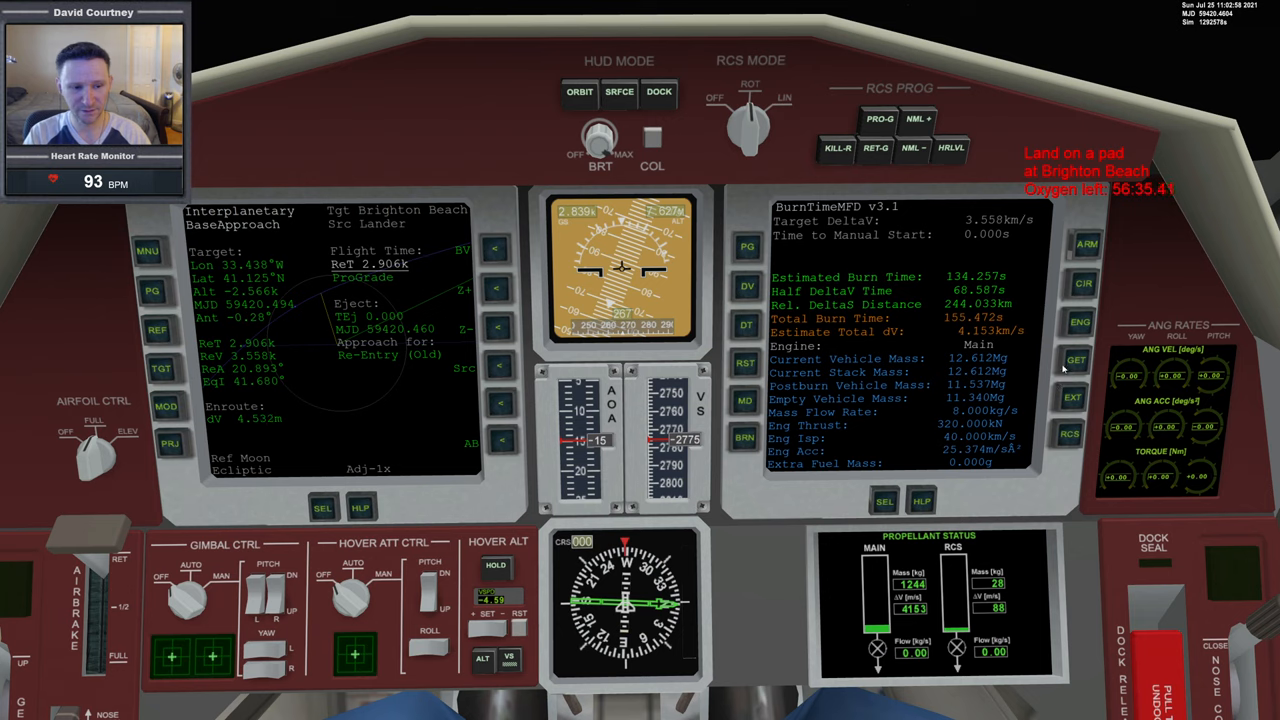
{"action": "mouse_move", "coordinate": [372, 417]}
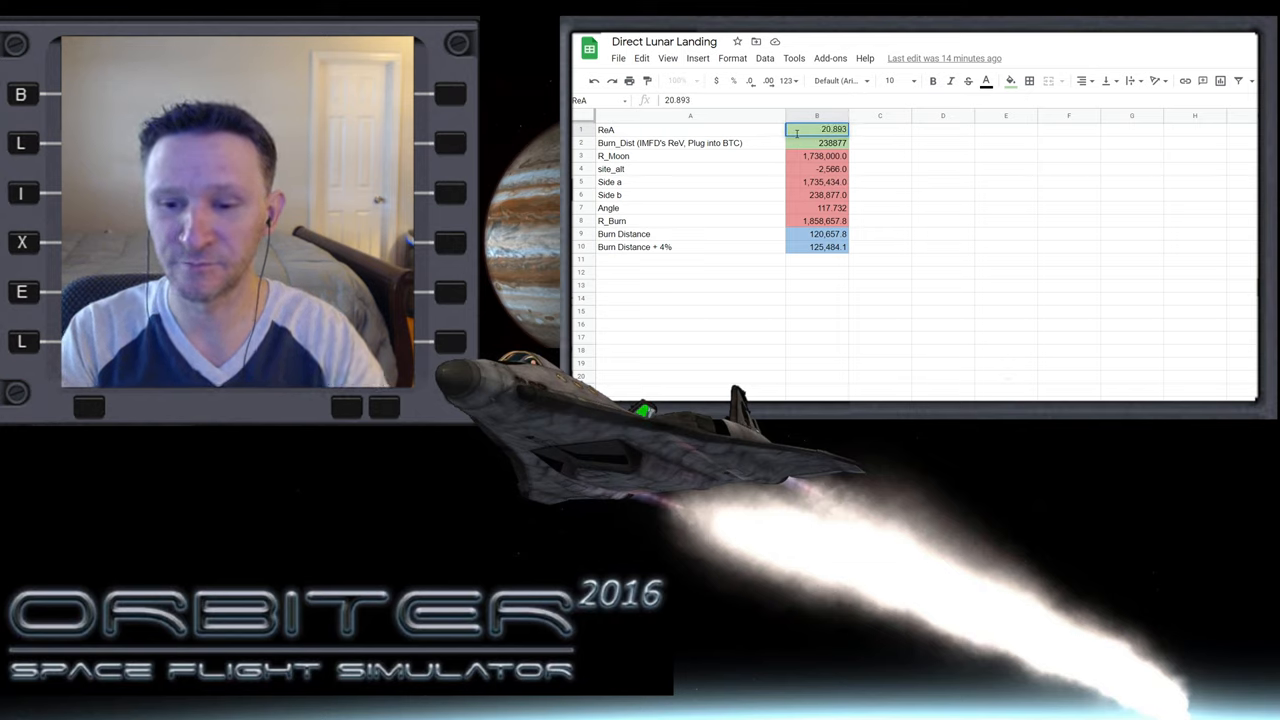
Replace Burn_Dist in B2 with 244033 and check the Burn Distance formula in B9
{"action": "left_click", "coordinate": [817, 142]}
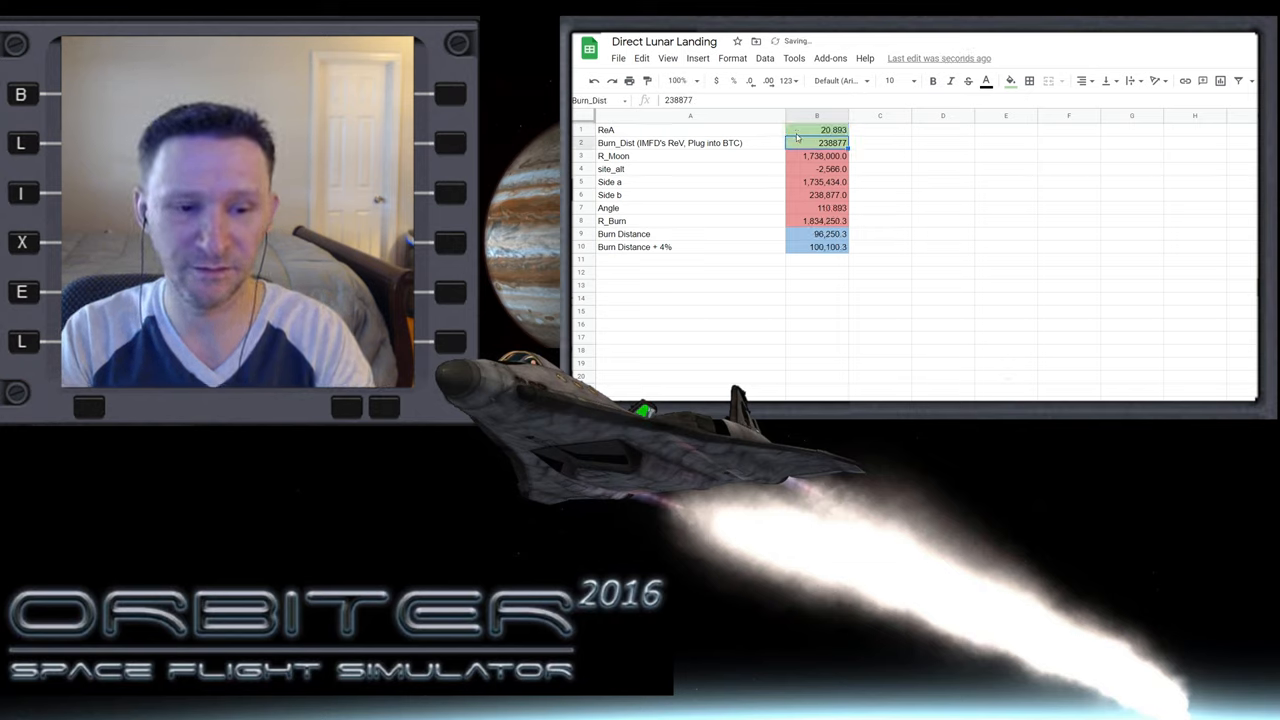
{"action": "type", "text": "244033"}
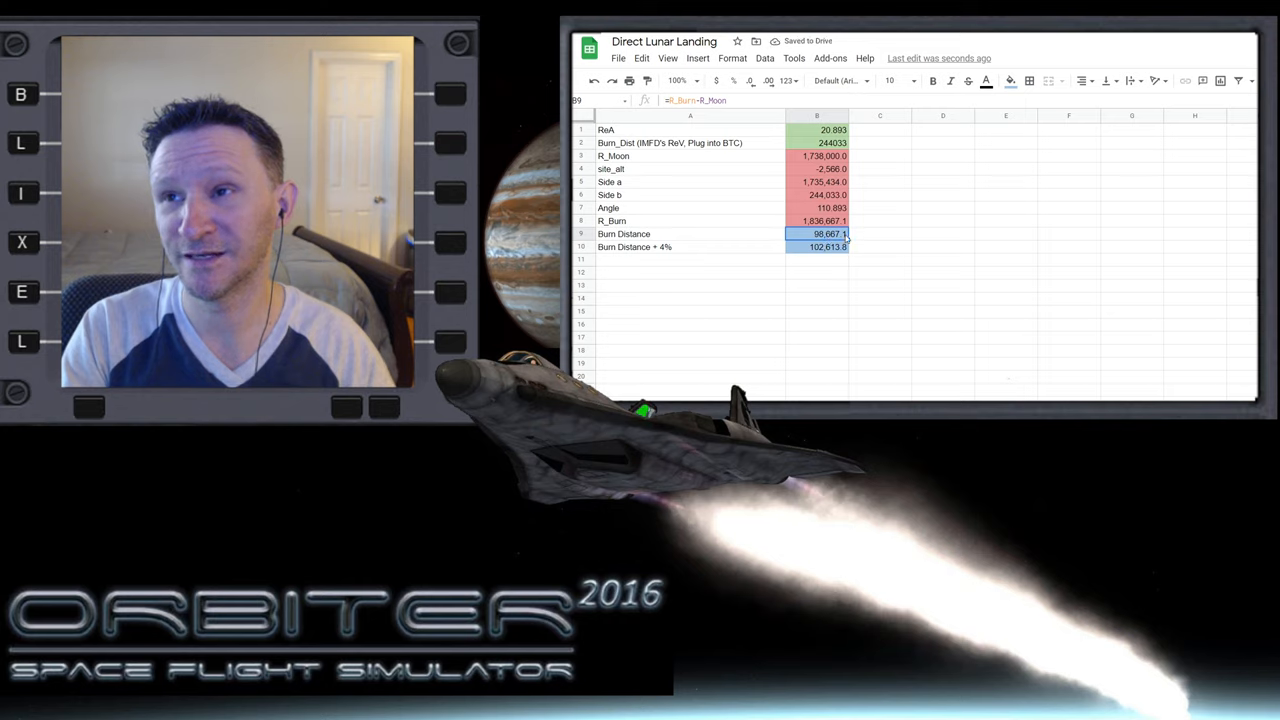
{"action": "left_click", "coordinate": [817, 247]}
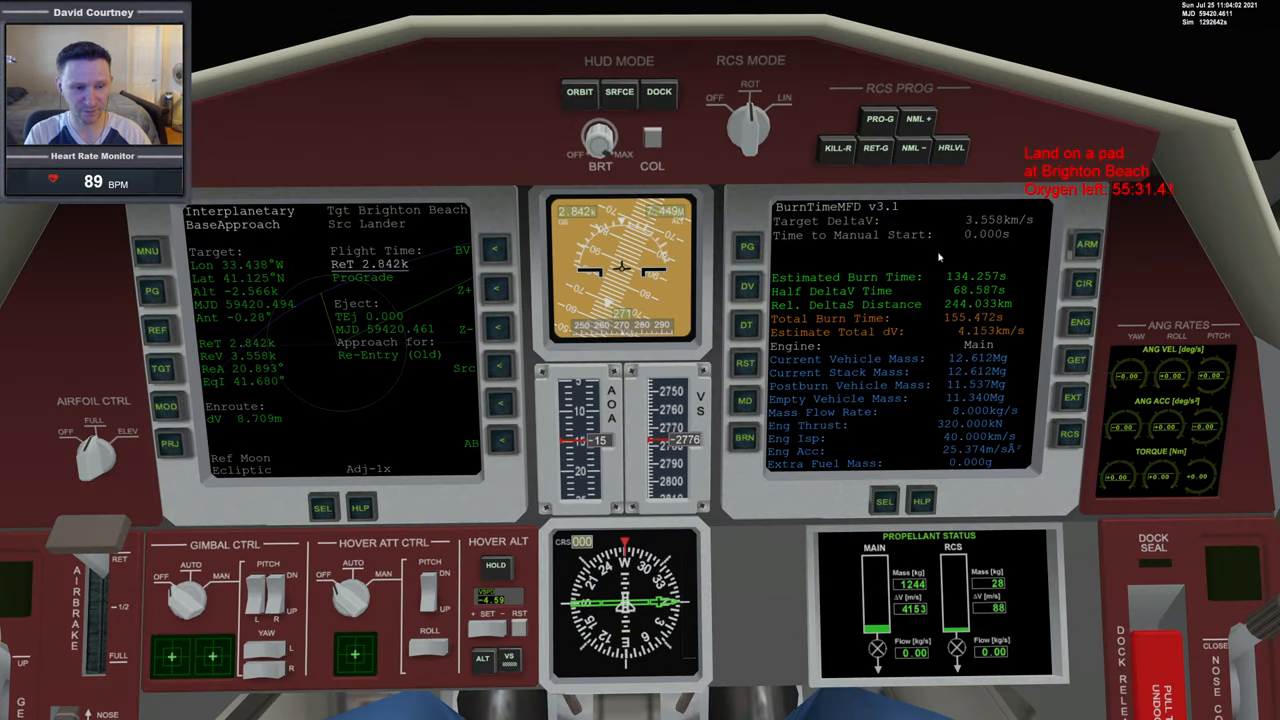
{"action": "mouse_move", "coordinate": [912, 170]}
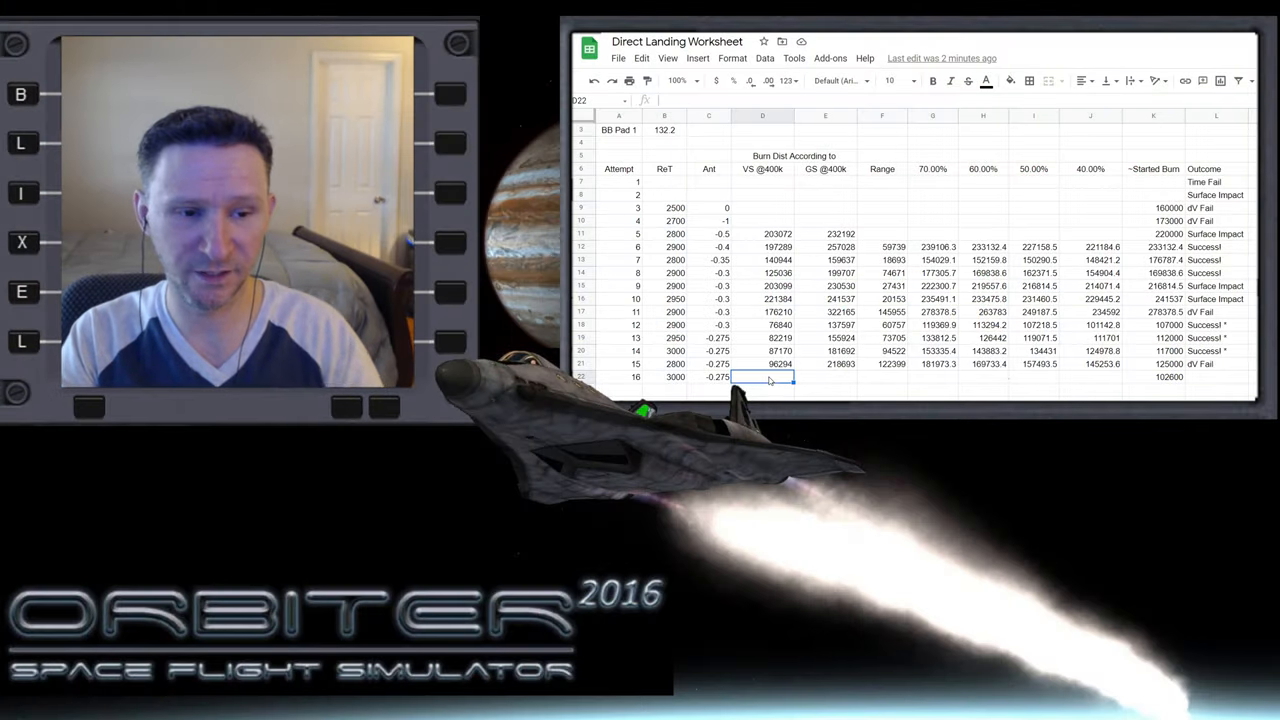
{"action": "type", "text": "84316"}
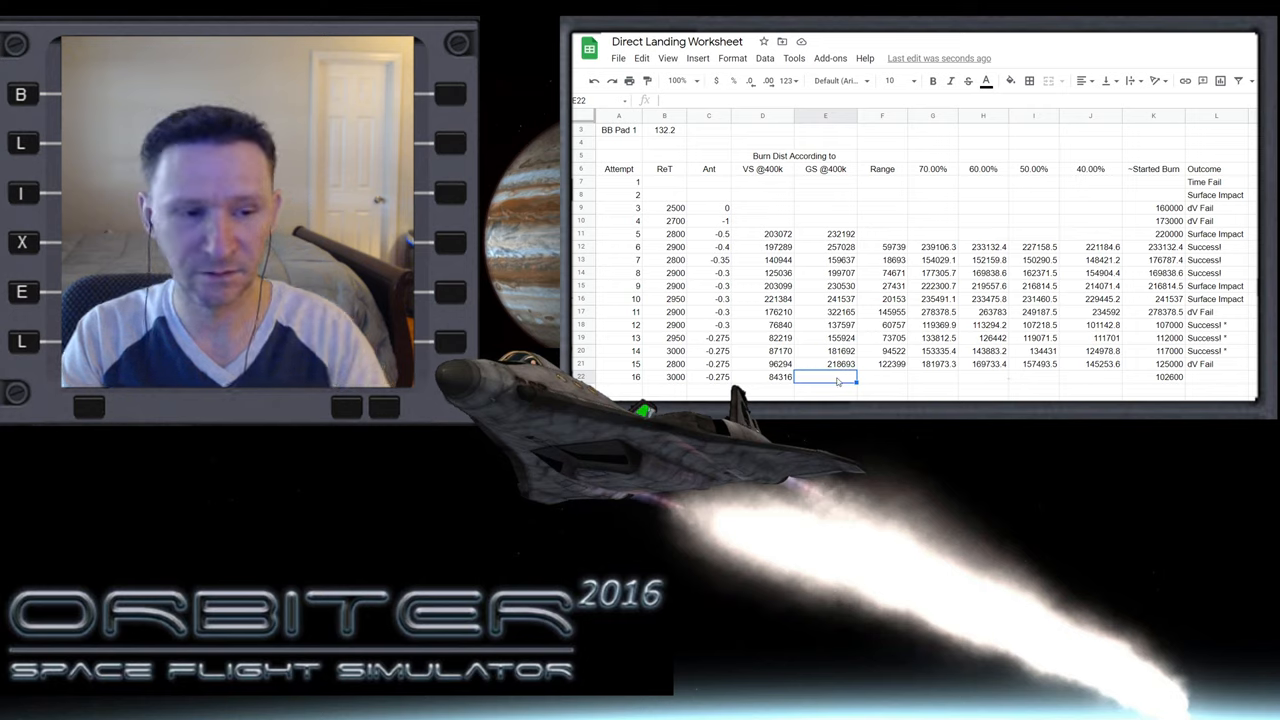
{"action": "type", "text": "223822"}
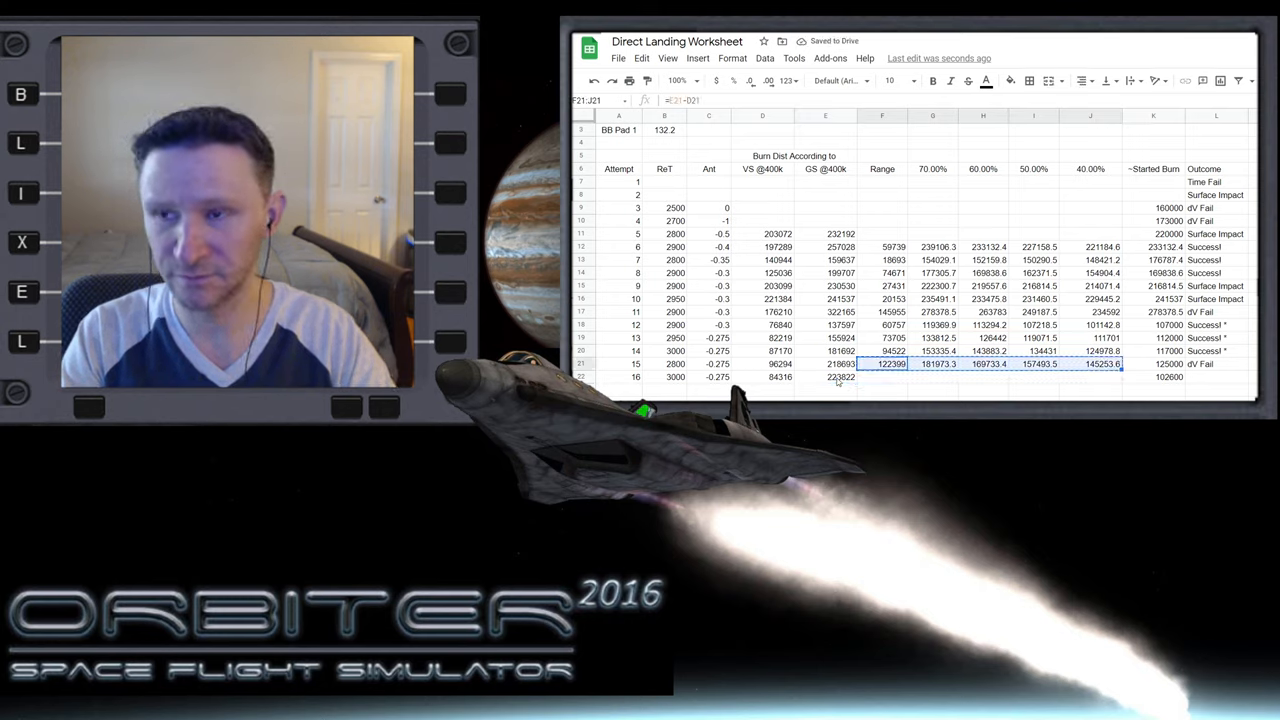
{"action": "left_click", "coordinate": [882, 377]}
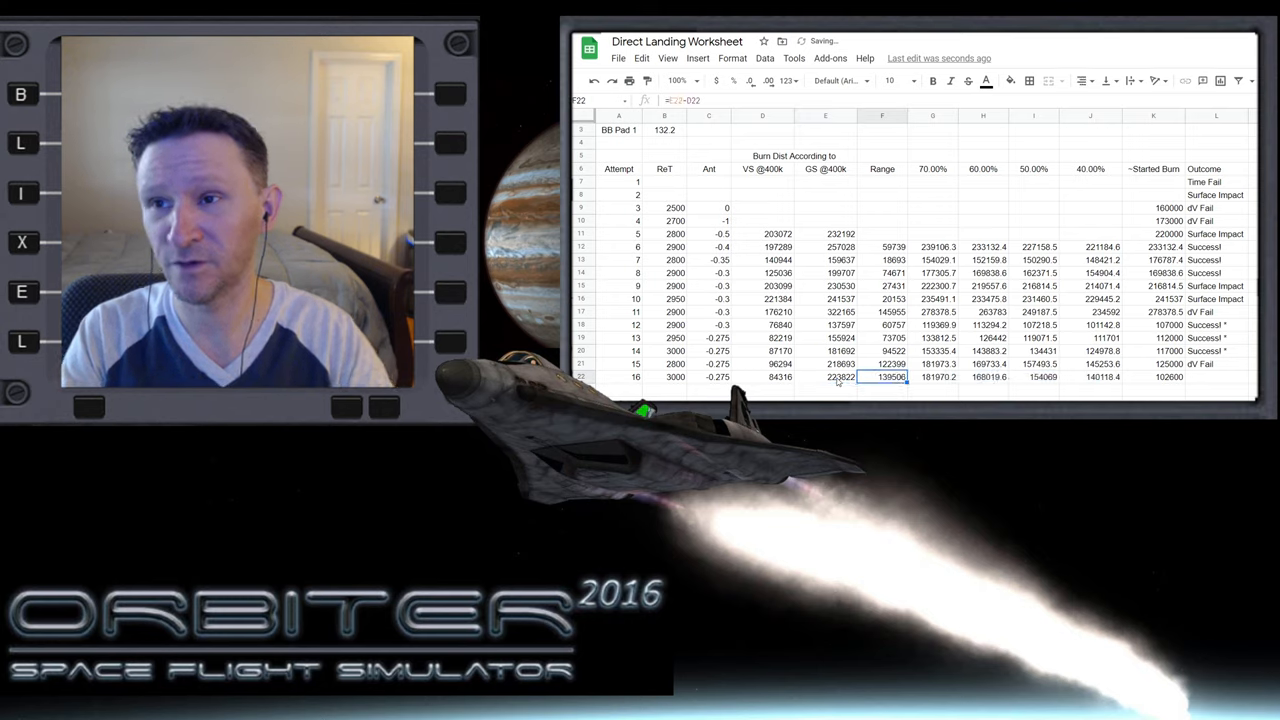
{"action": "left_click", "coordinate": [882, 312]}
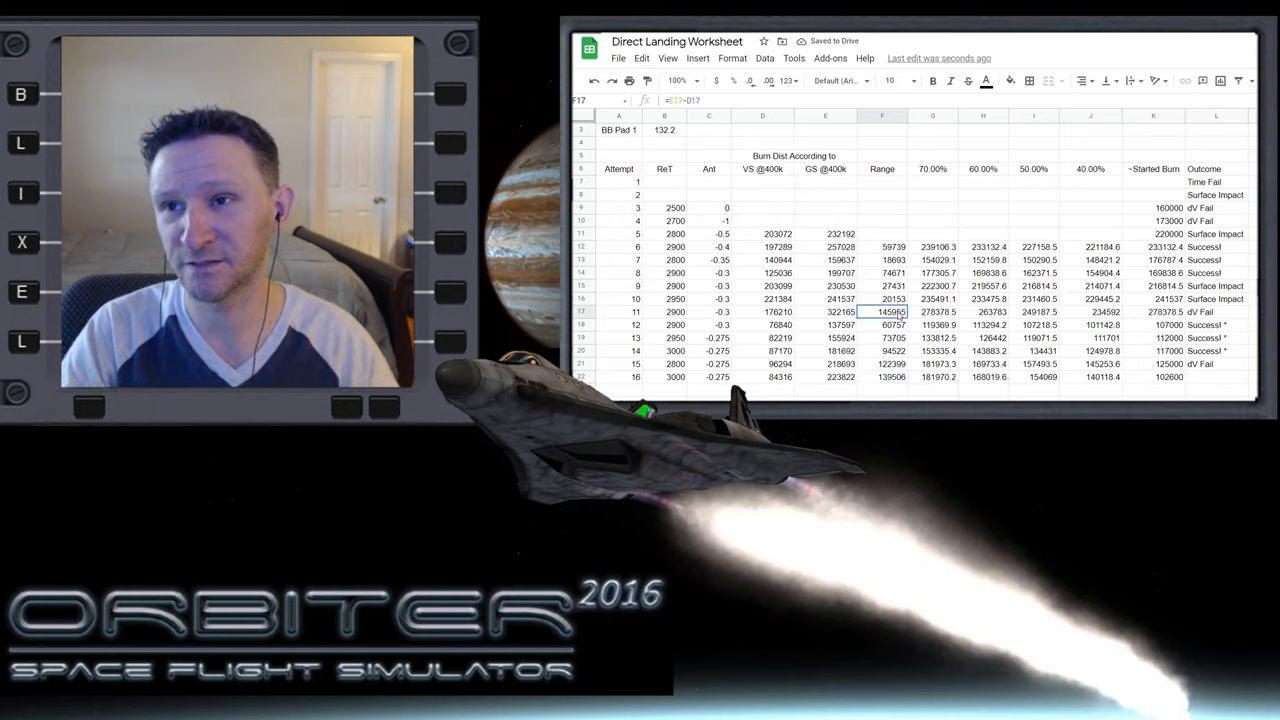
{"action": "left_click", "coordinate": [882, 377]}
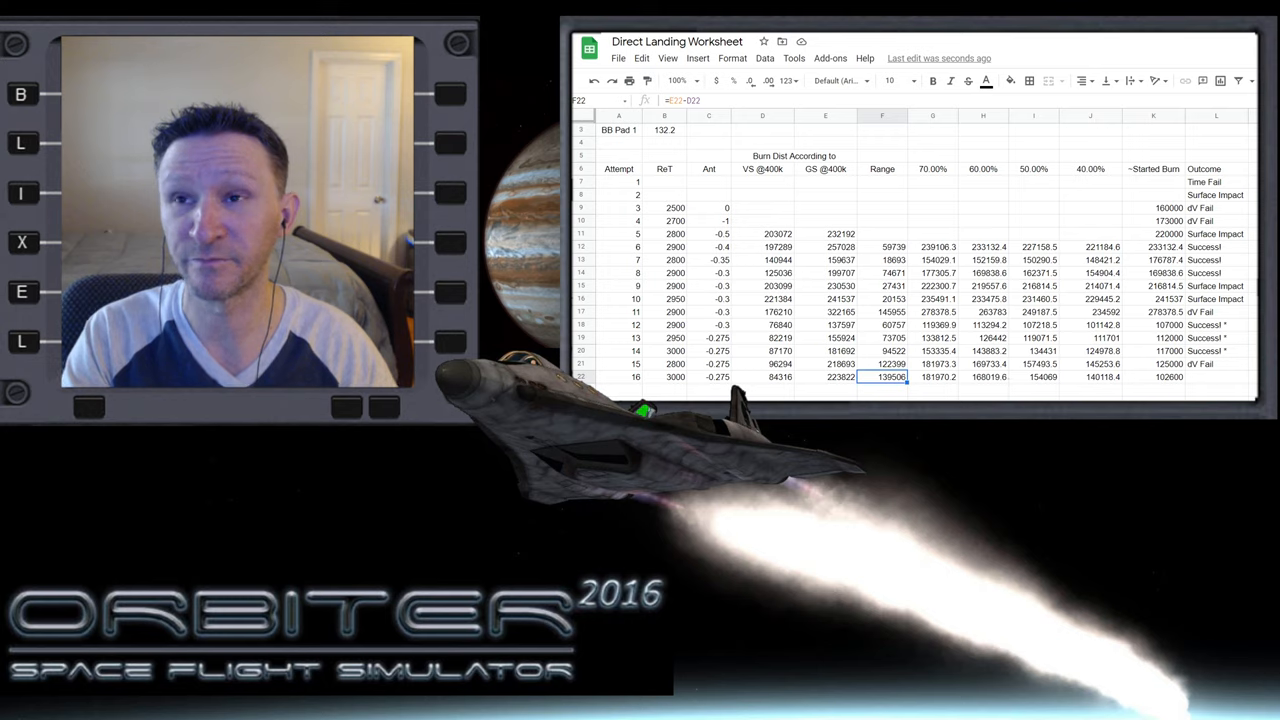
{"action": "left_click", "coordinate": [1034, 375]}
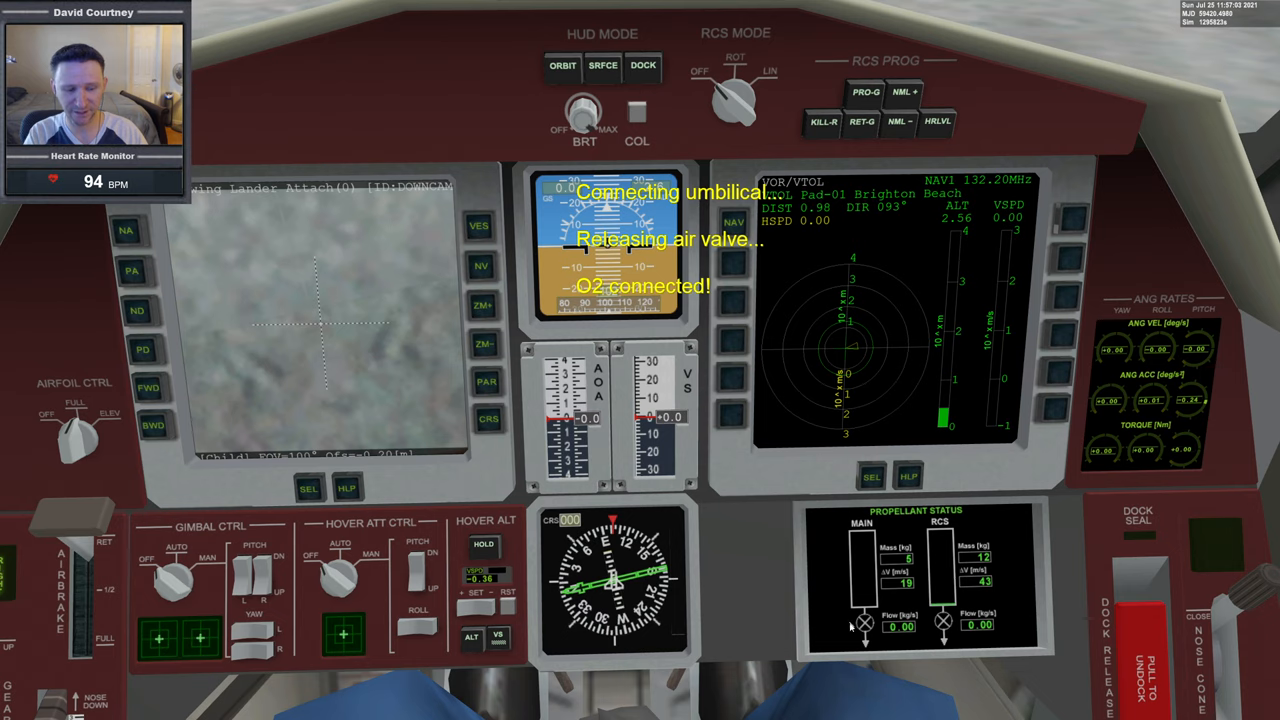
{"action": "mouse_move", "coordinate": [776, 612]}
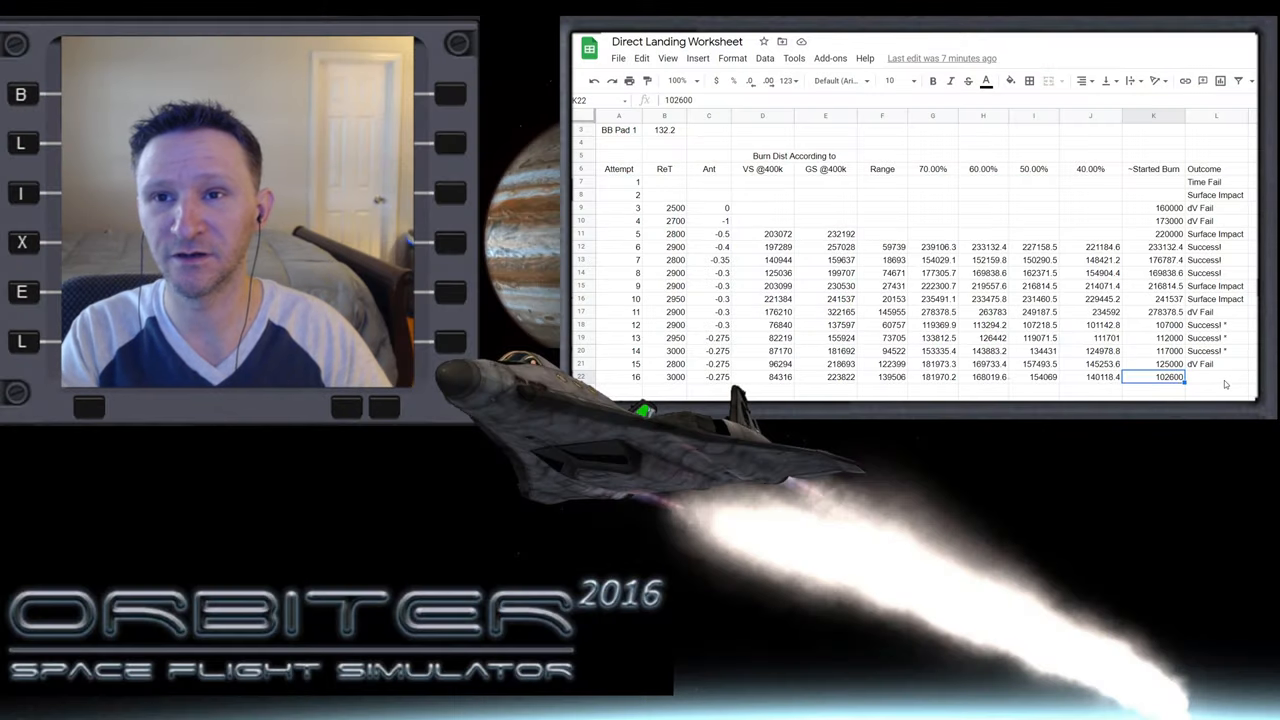
Enter 'Success! *' in L22 and compare it with attempt 15's dV Fail outcome
{"action": "left_click", "coordinate": [1211, 351]}
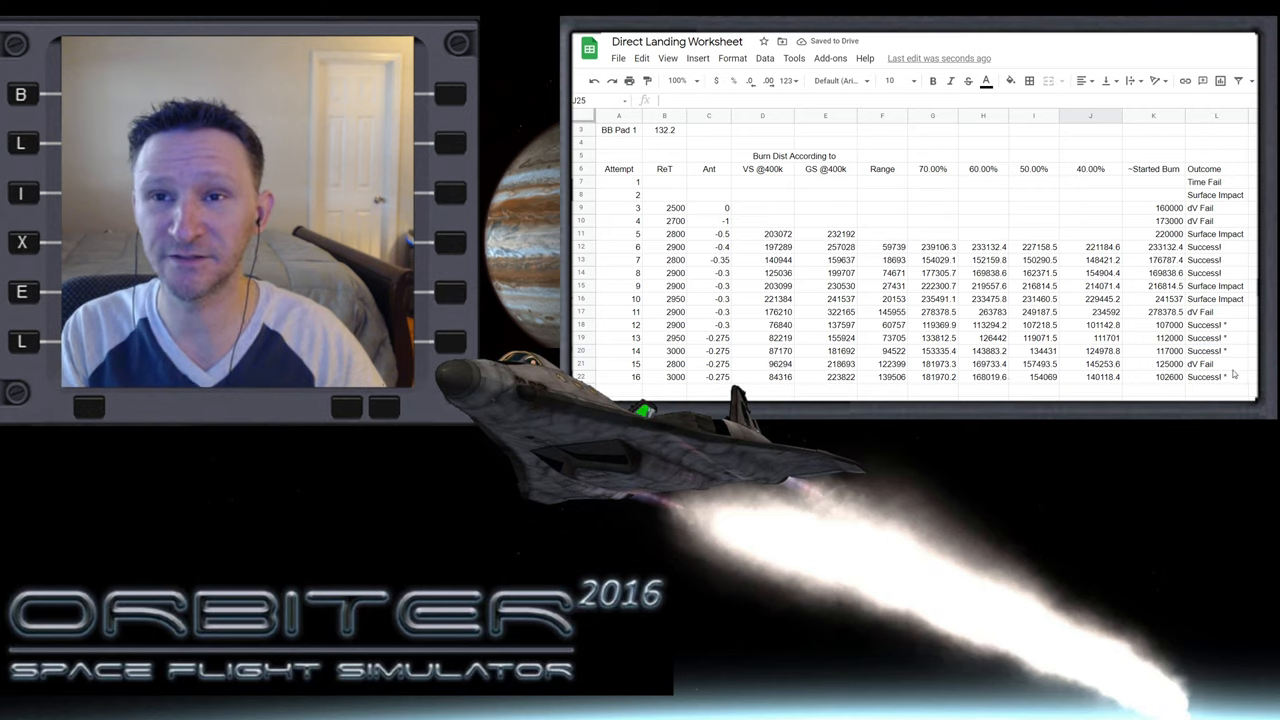
{"action": "left_click", "coordinate": [664, 363]}
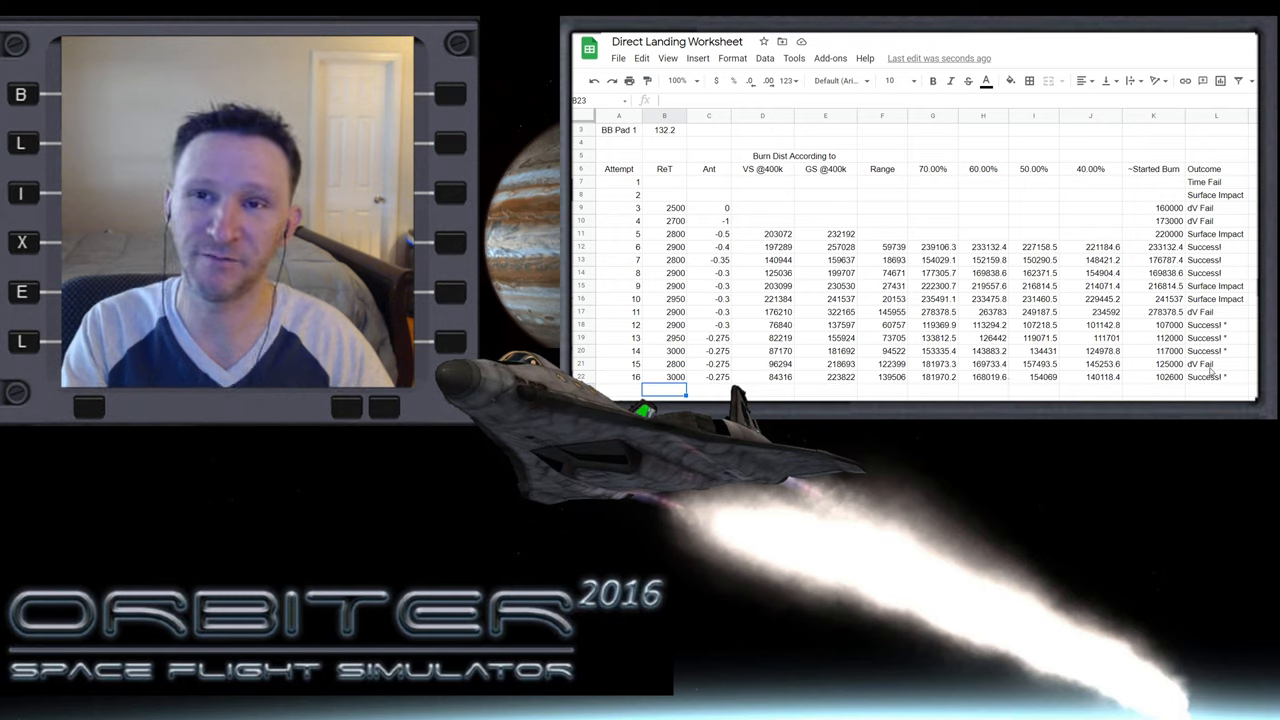
{"action": "left_click", "coordinate": [1225, 363]}
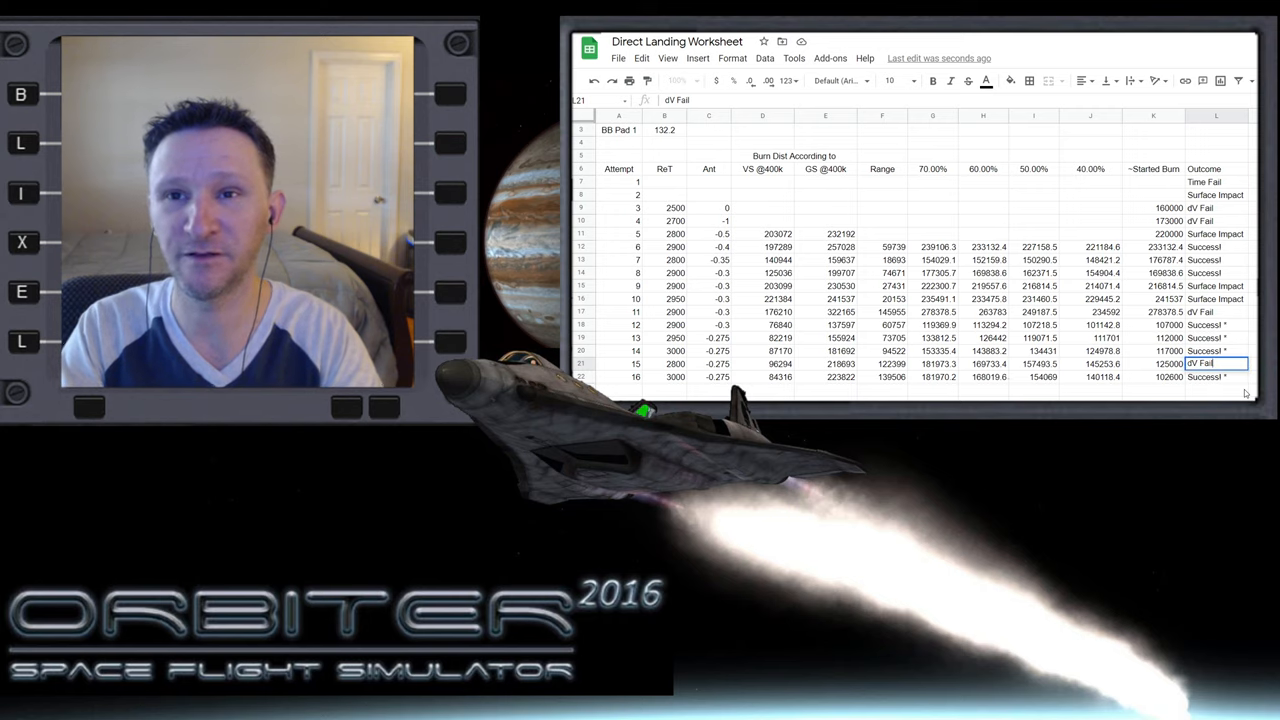
{"action": "left_click", "coordinate": [1218, 370]}
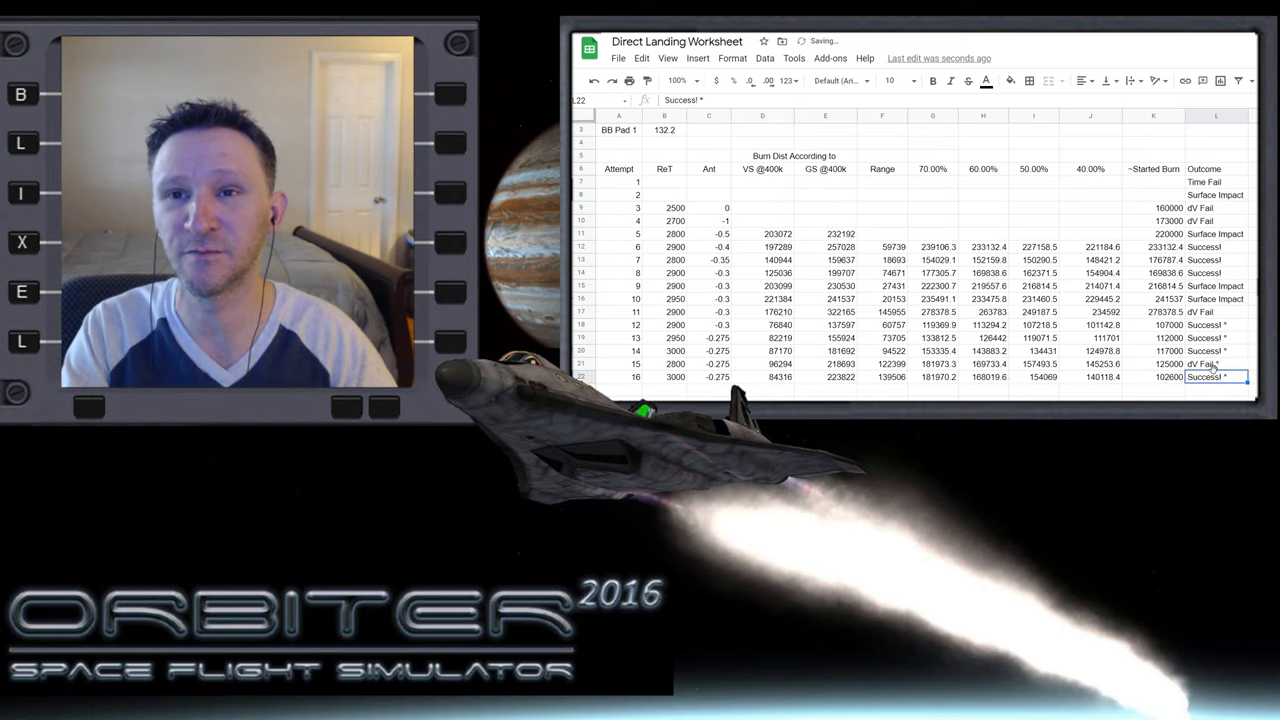